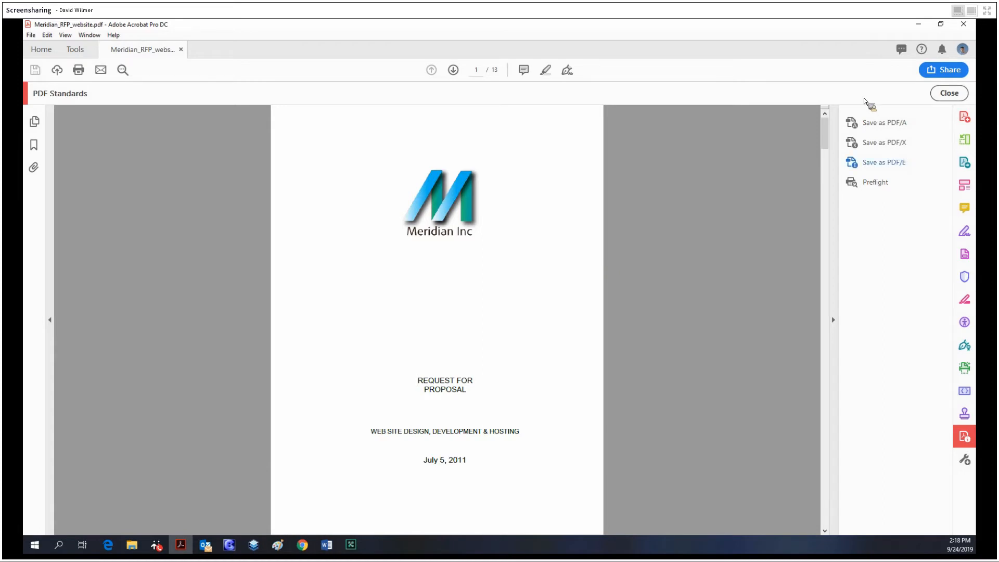
mouse_move(937, 153)
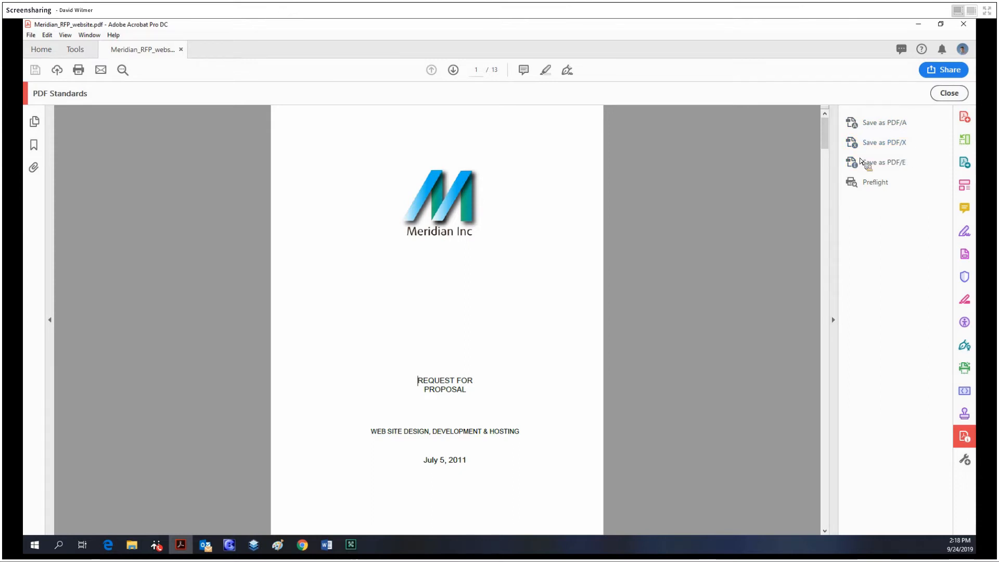
mouse_move(837, 157)
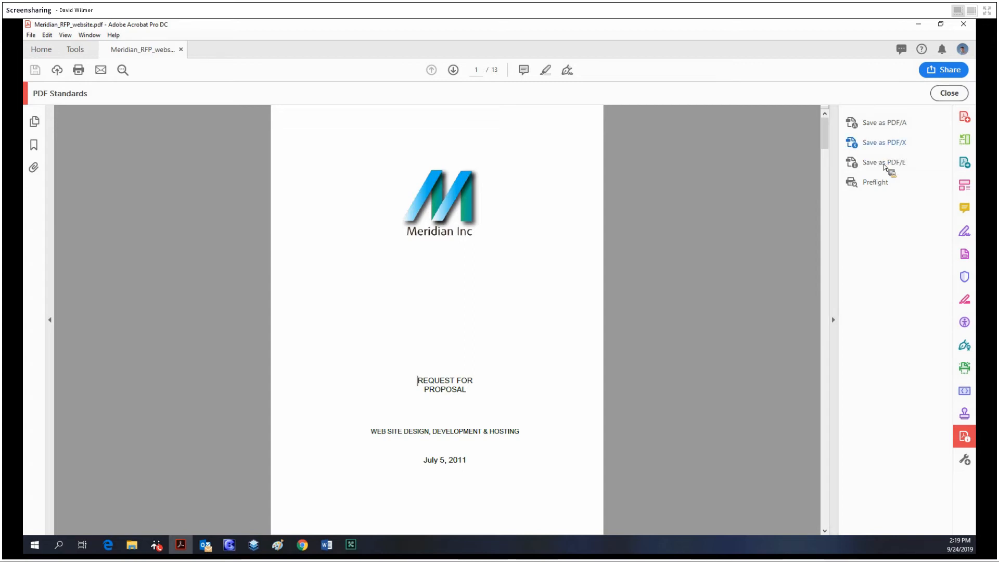
mouse_move(948, 363)
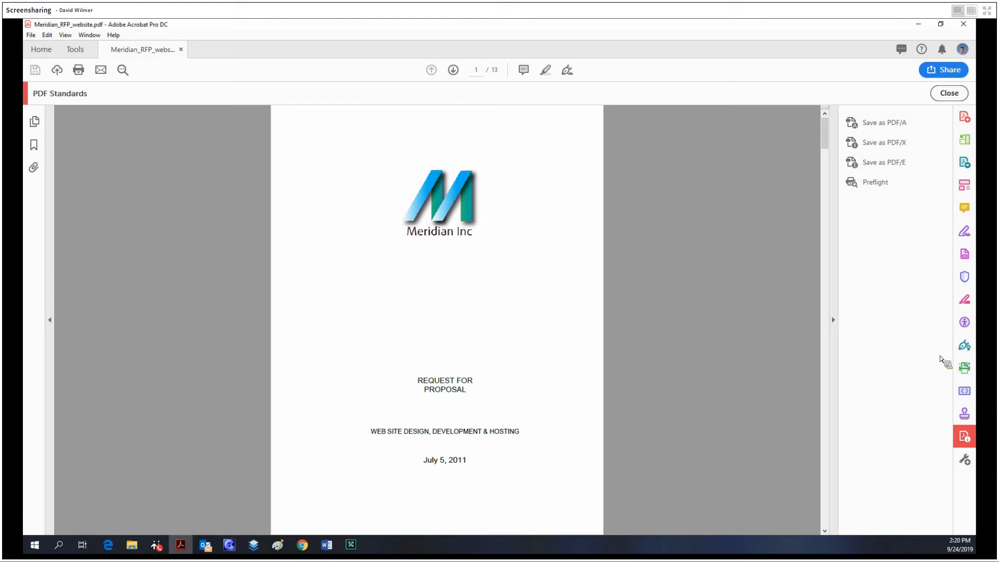
mouse_move(882, 161)
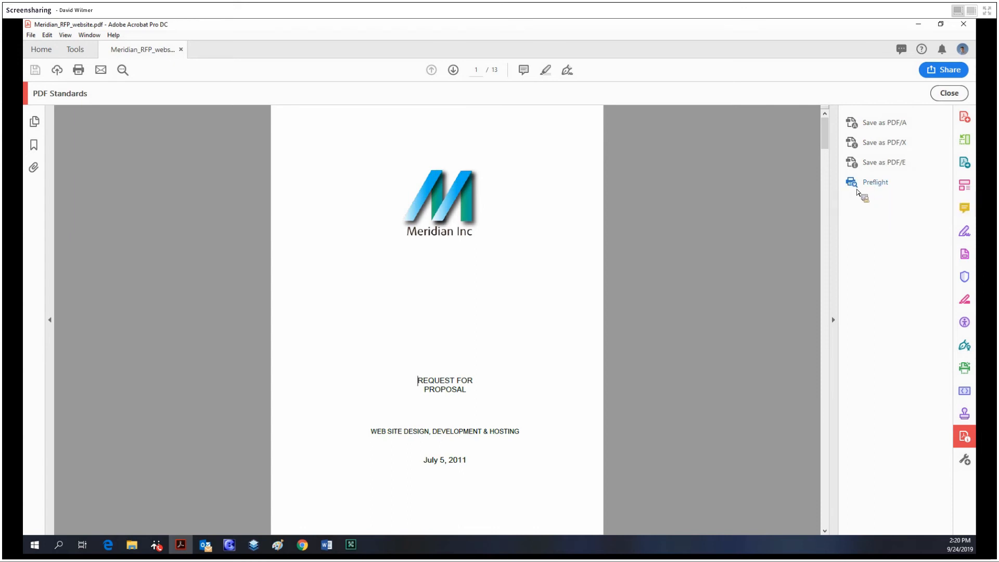
Browse the preflight profiles list and inspect the PDF/A-1a conversion profile
left_click(874, 181)
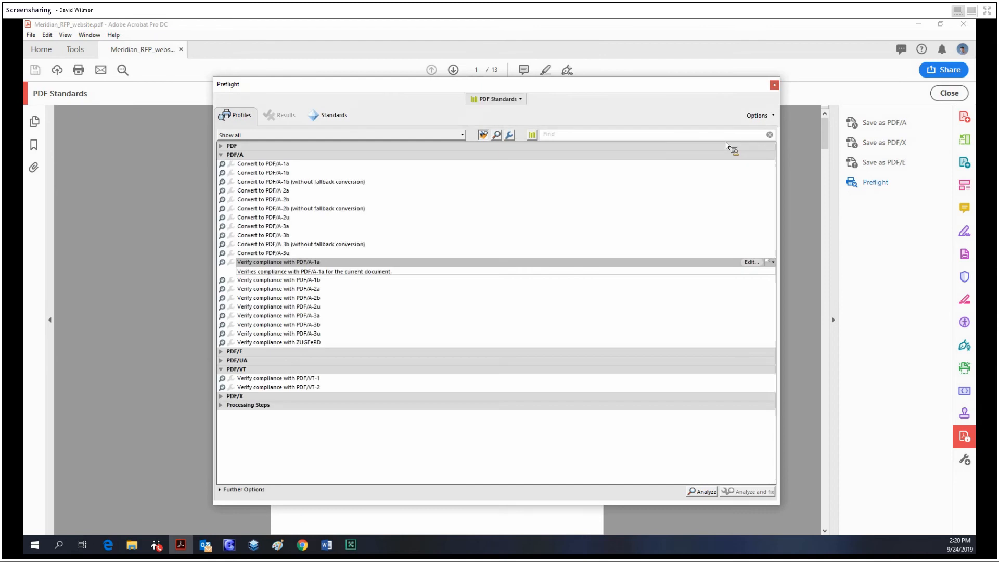
left_click(262, 164)
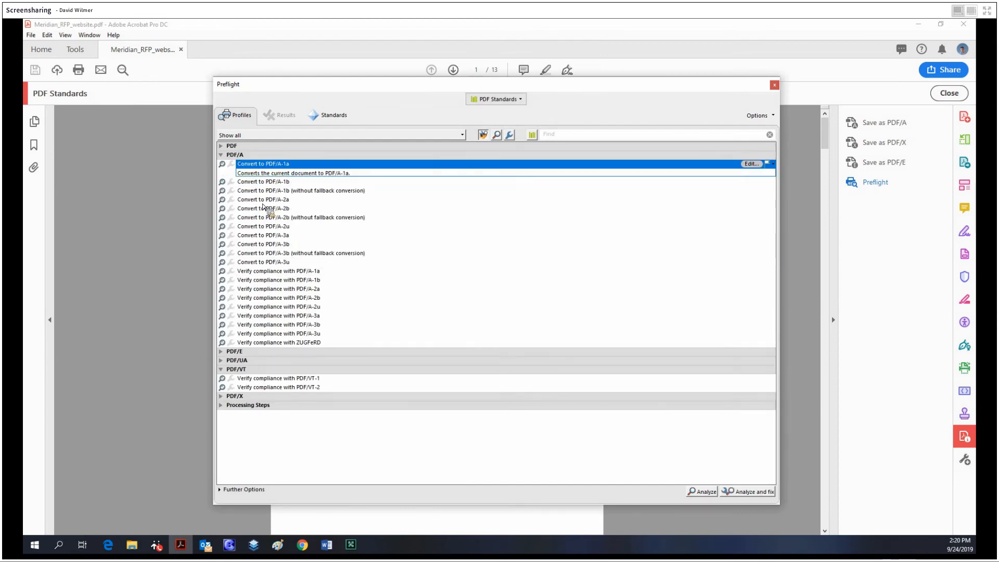
left_click(278, 324)
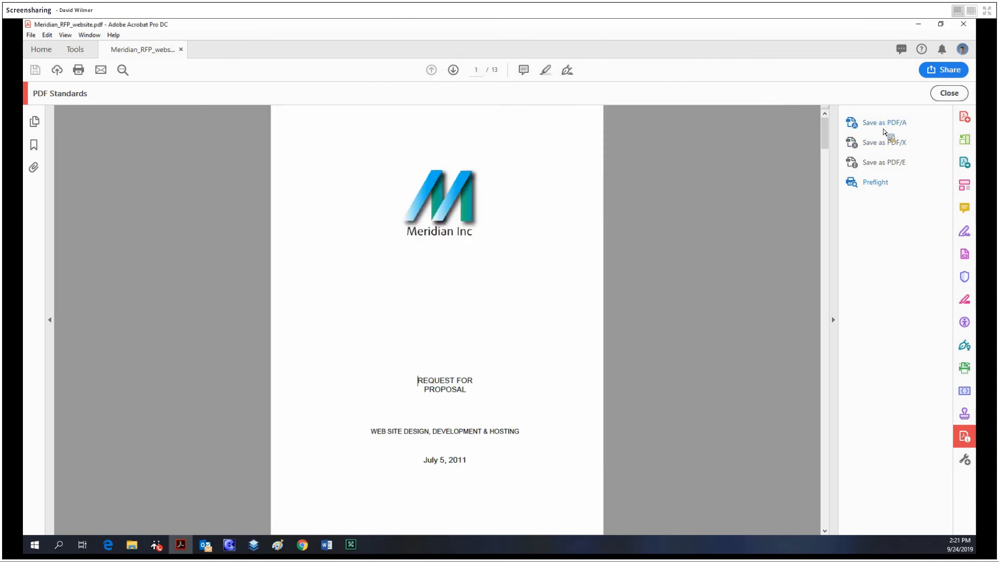
mouse_move(884, 142)
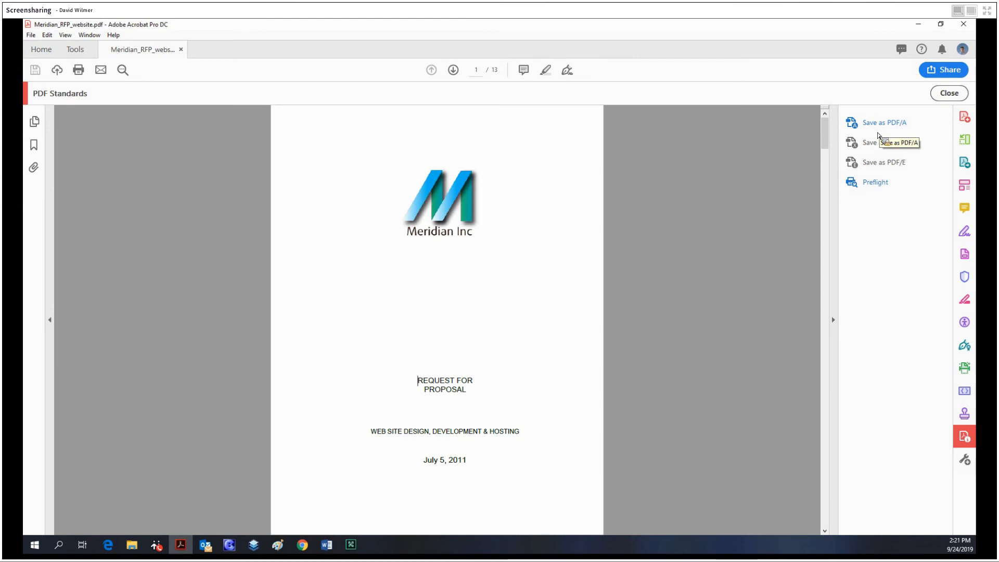
Save the RFP as PDF/A over the existing Meridian_RFP_website pdfa file
left_click(883, 122)
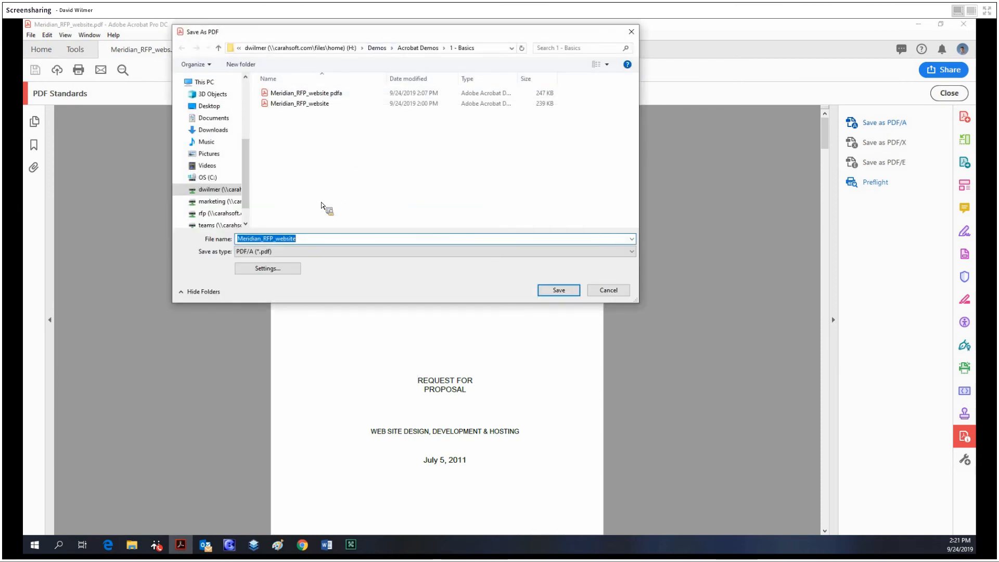
left_click(306, 93)
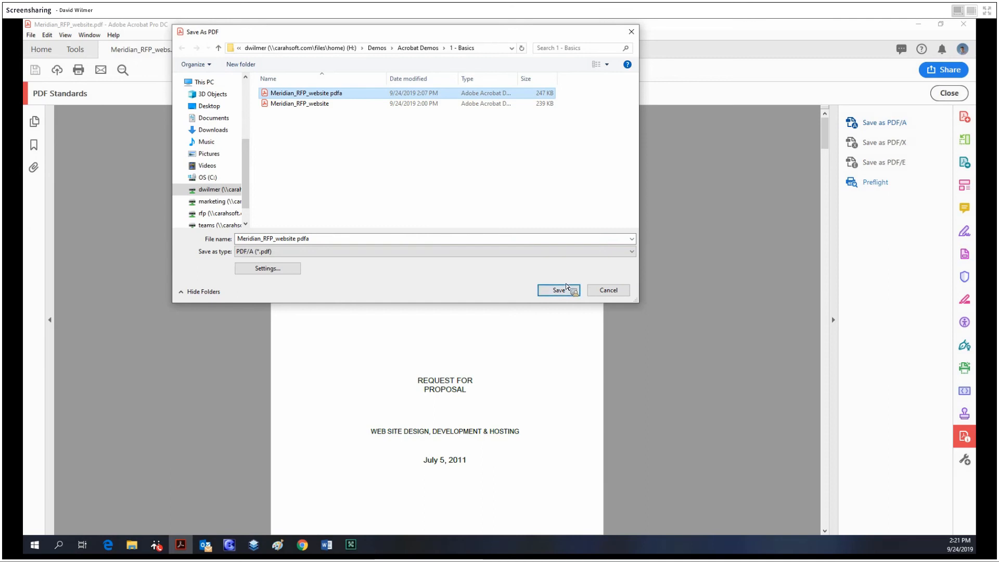
left_click(557, 290)
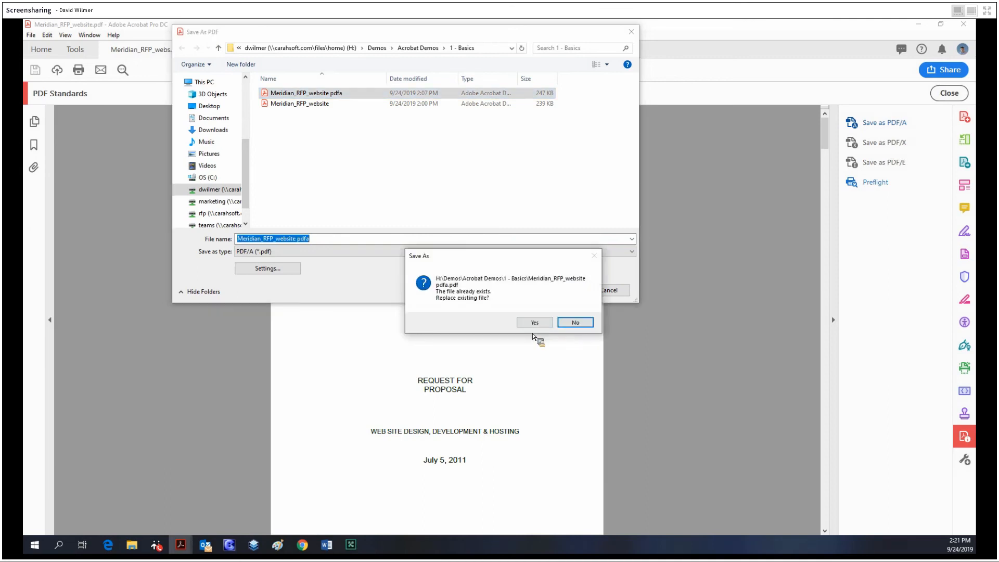
left_click(534, 321)
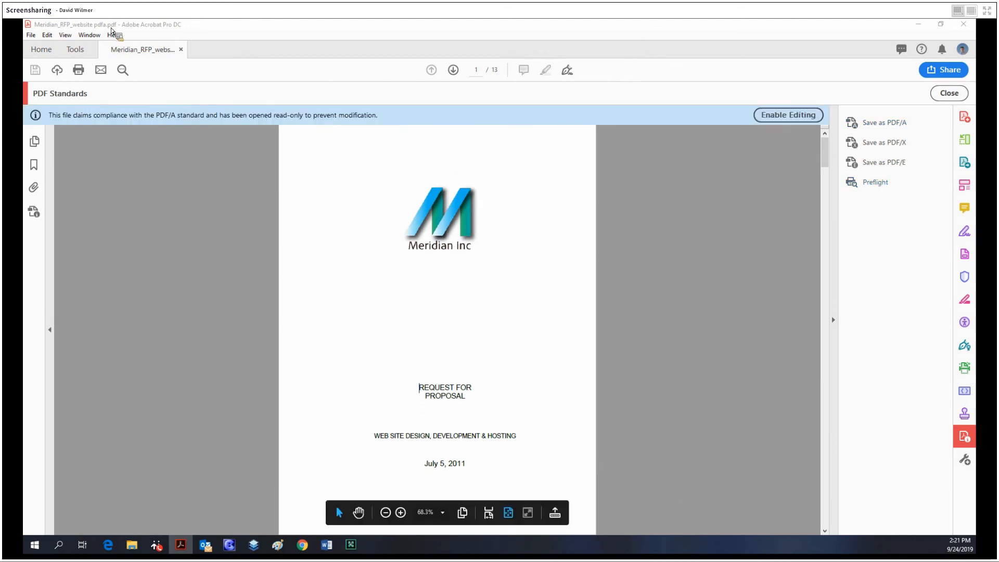
mouse_move(106, 130)
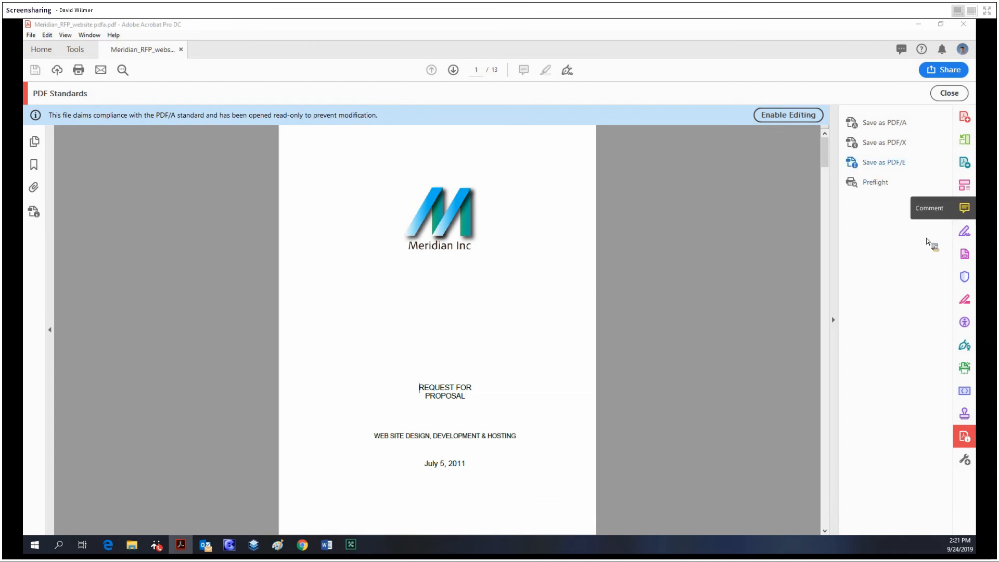
mouse_move(864, 190)
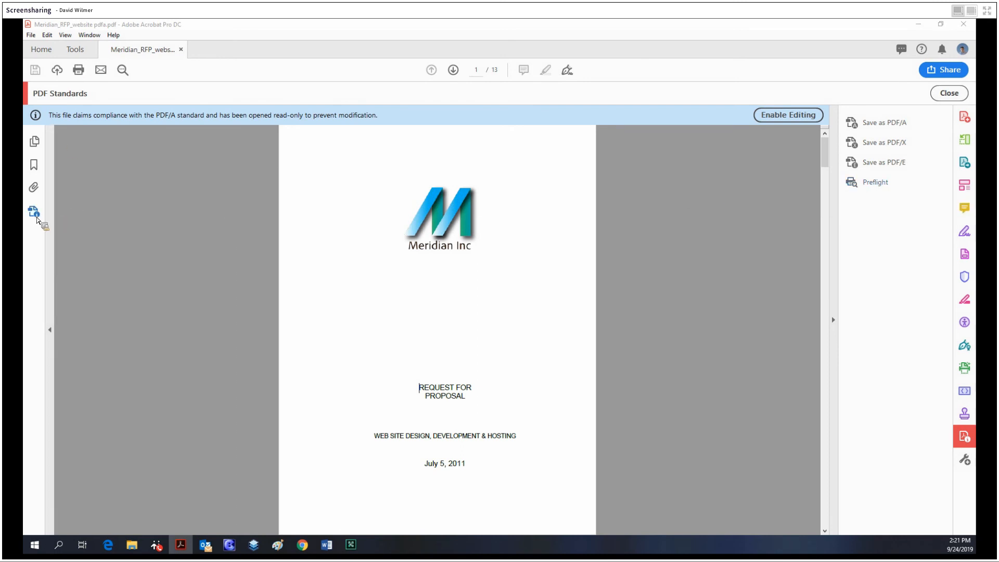
mouse_move(33, 212)
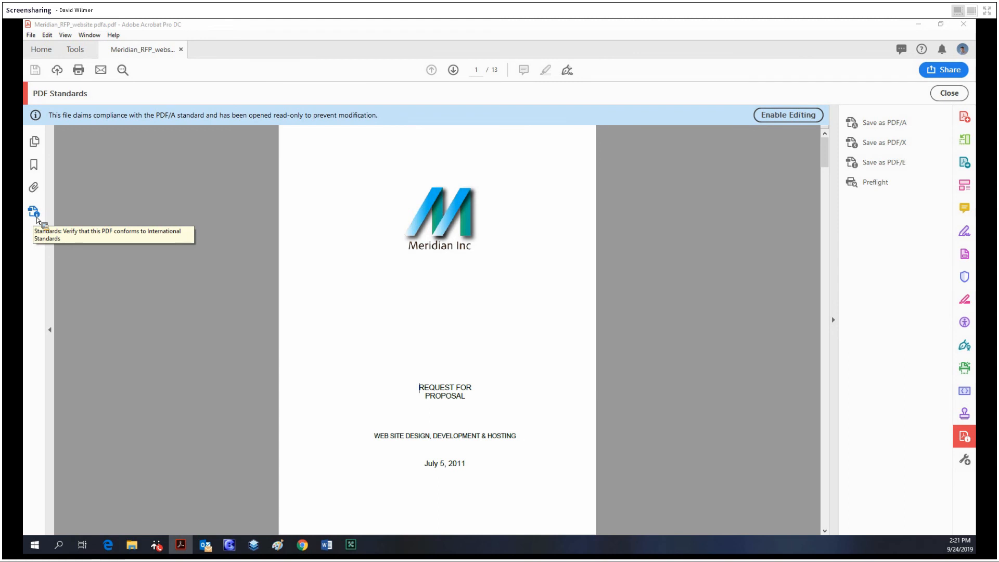
mouse_move(88, 86)
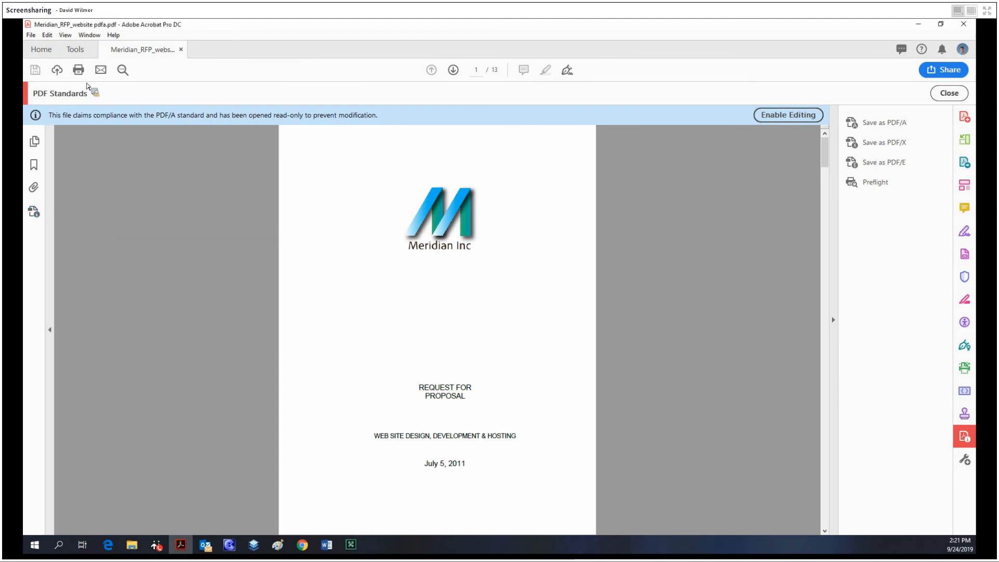
Show the Standards pane from the View menu and verify PDF/A-2B conformance
left_click(65, 35)
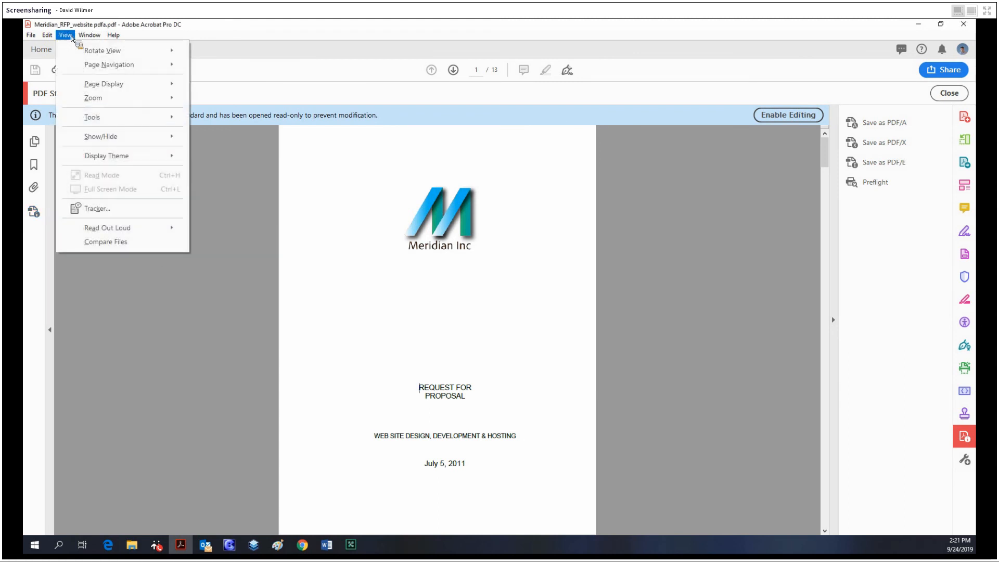
mouse_move(101, 137)
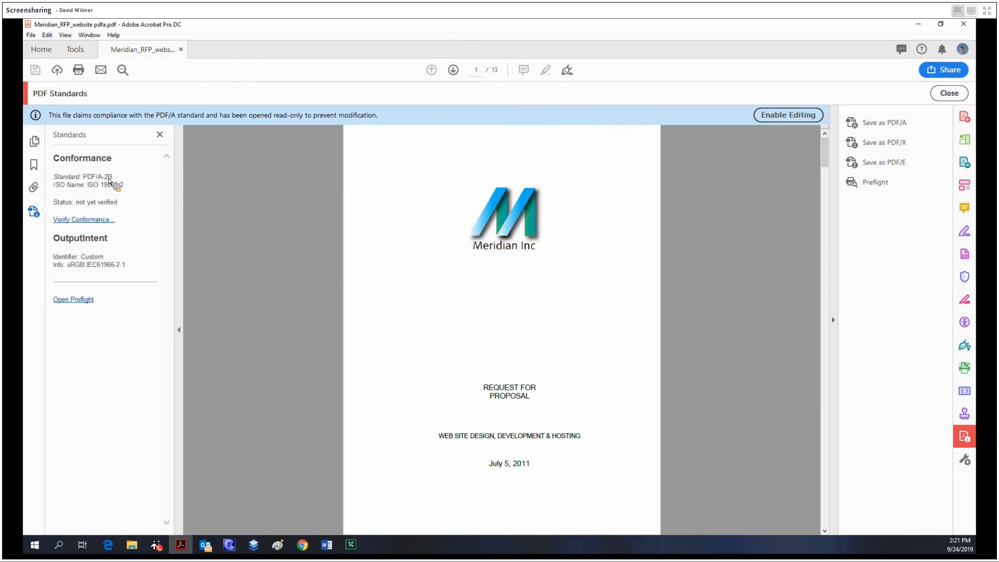
mouse_move(80, 215)
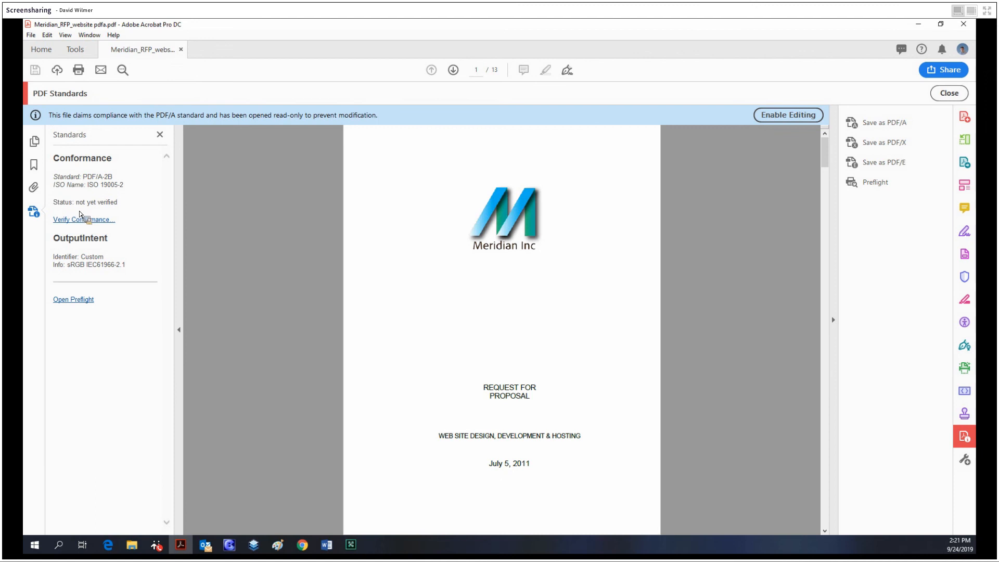
left_click(83, 219)
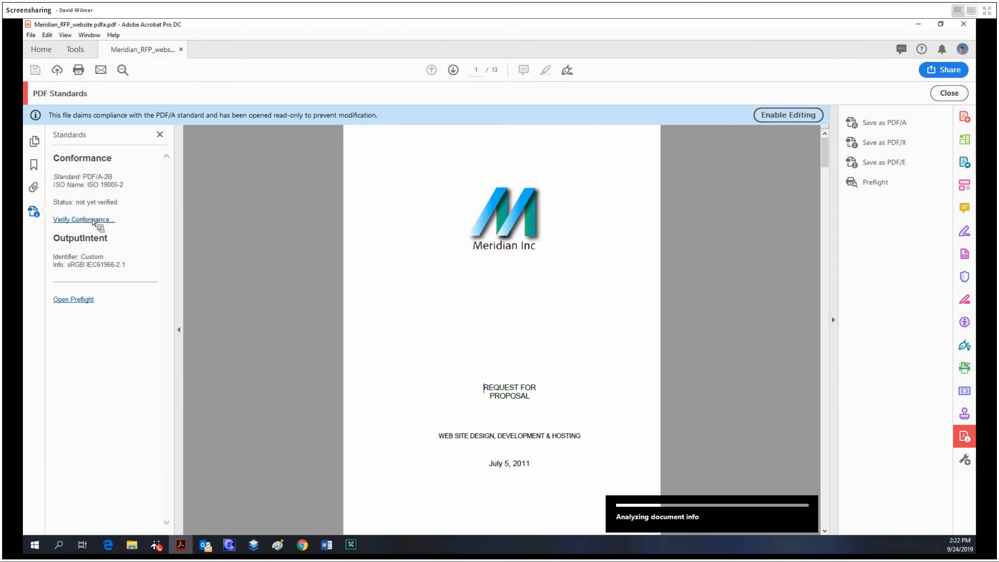
left_click(83, 219)
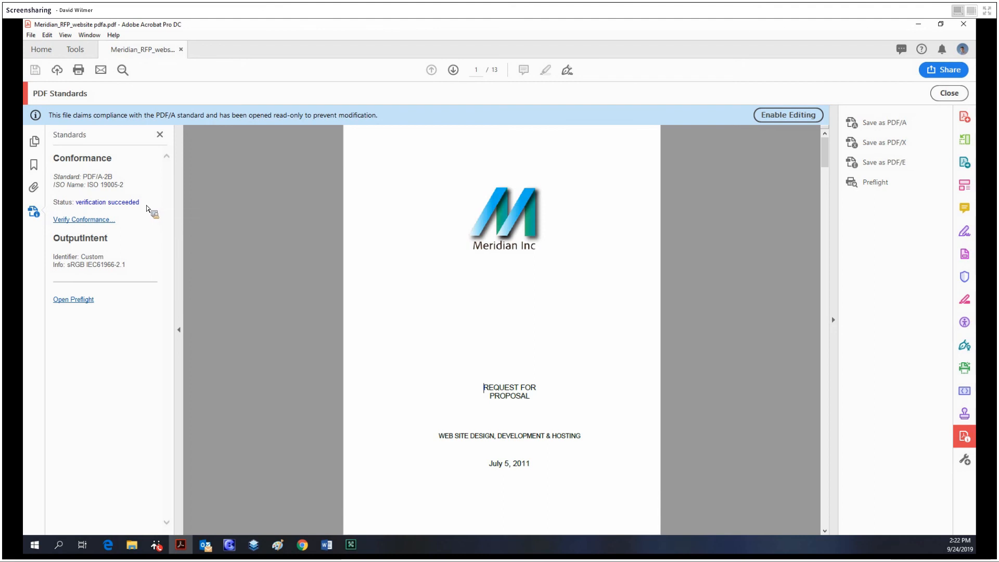
mouse_move(291, 187)
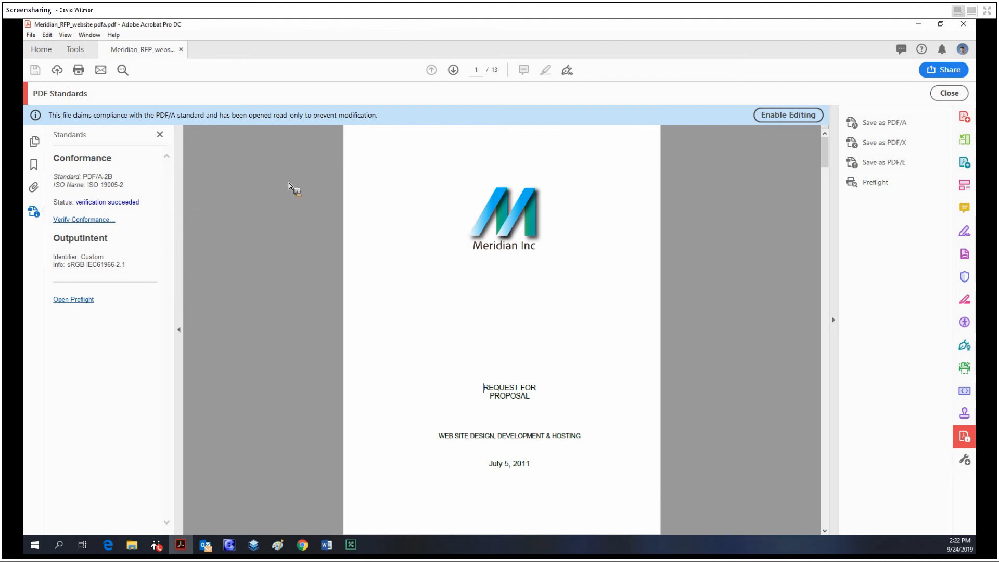
Switch to the Tools tab to view all tool categories
left_click(74, 49)
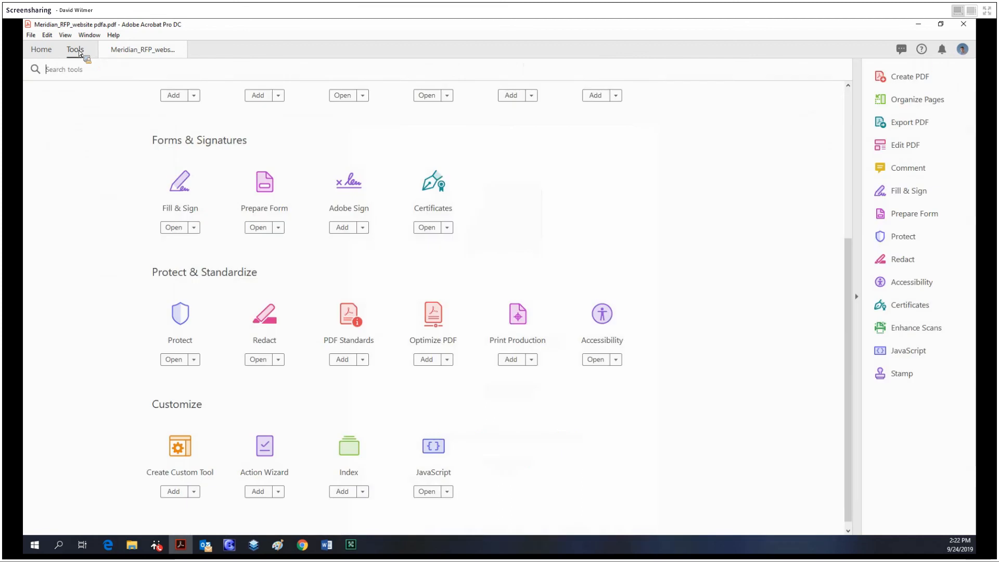
mouse_move(428, 166)
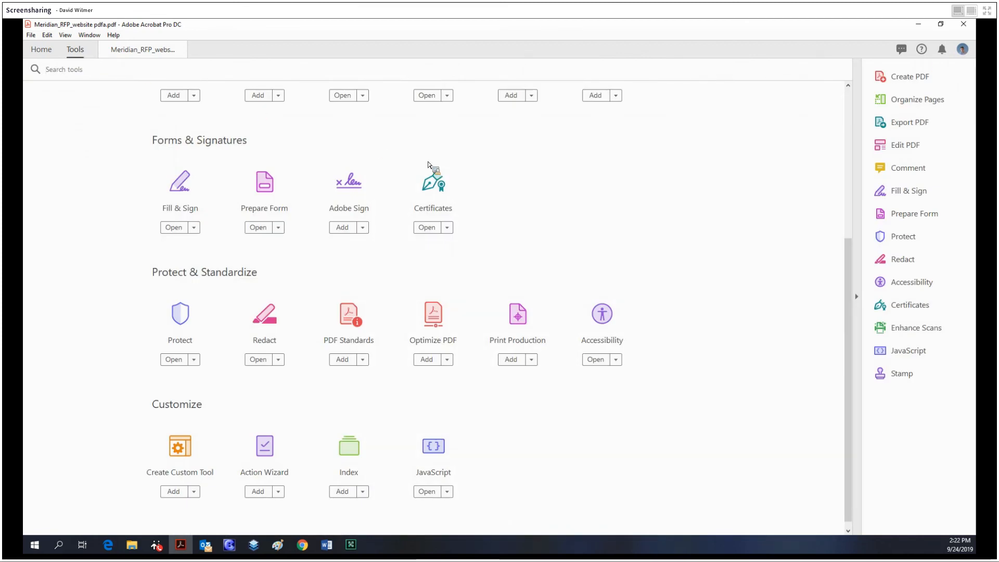
mouse_move(463, 183)
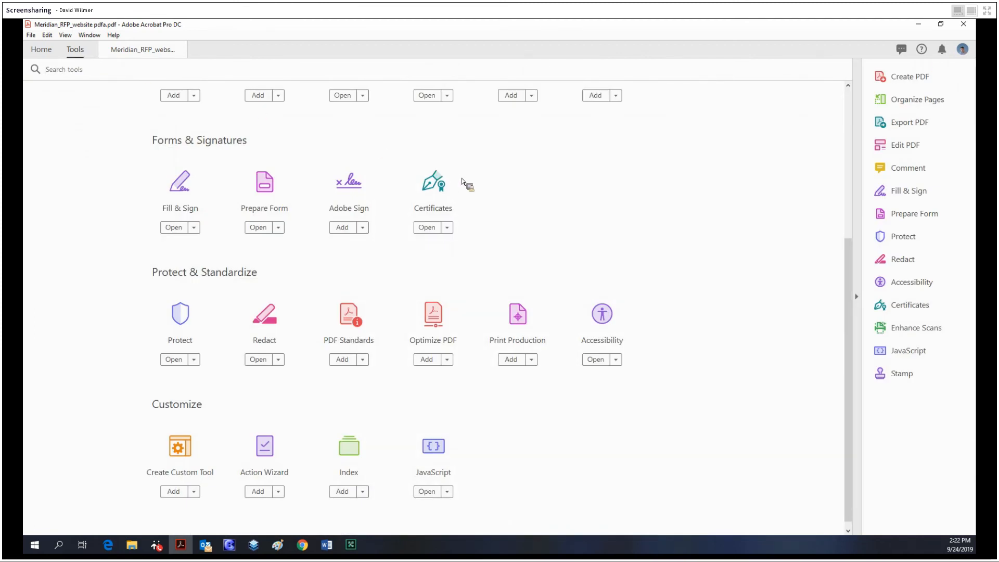